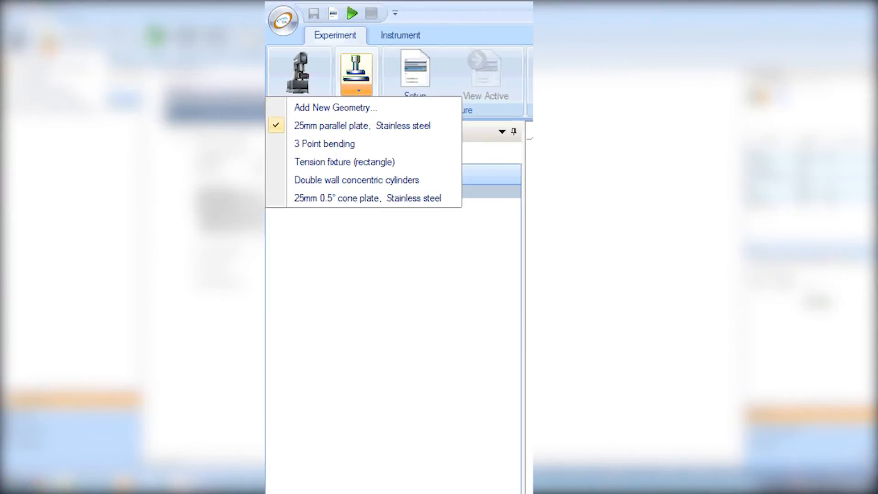
mouse_move(324, 144)
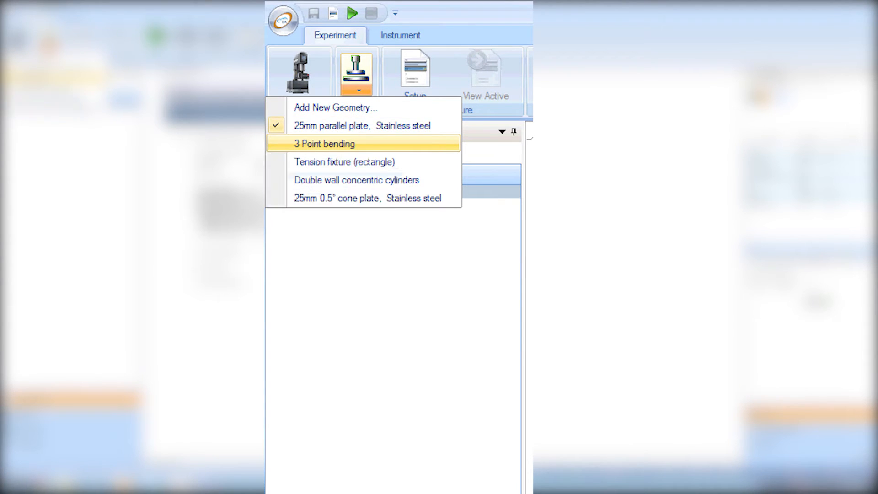
Choose 3 Point bending as the experiment geometry and show its calibration settings.
click(322, 143)
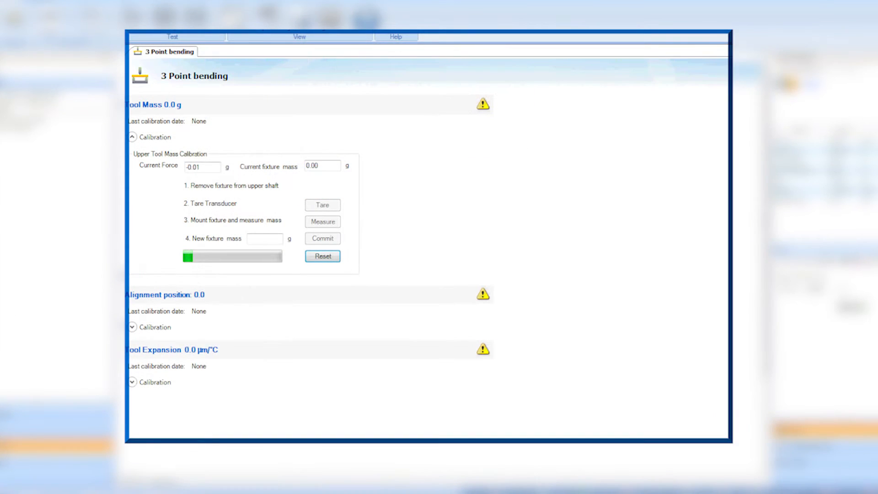
click(322, 204)
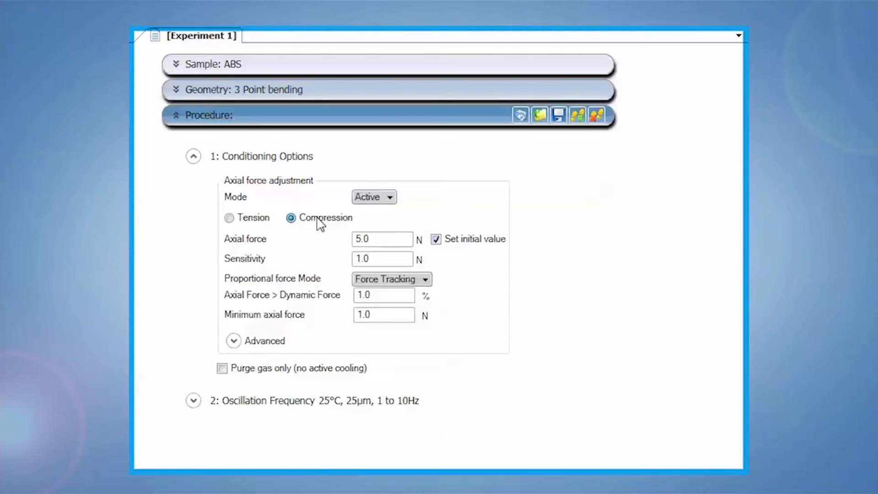
Set Axial Force > Dynamic Force to 20.0 % and expand the oscillation step-type choices.
triple_click(383, 295)
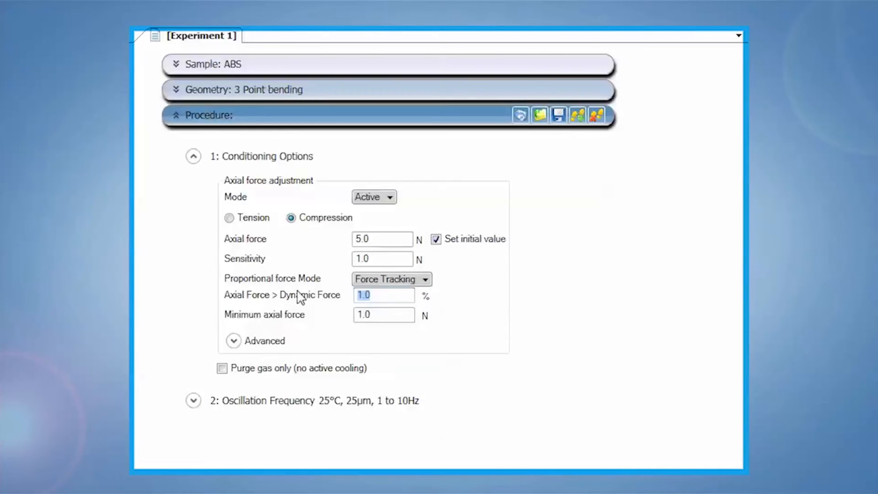
text(20.0)
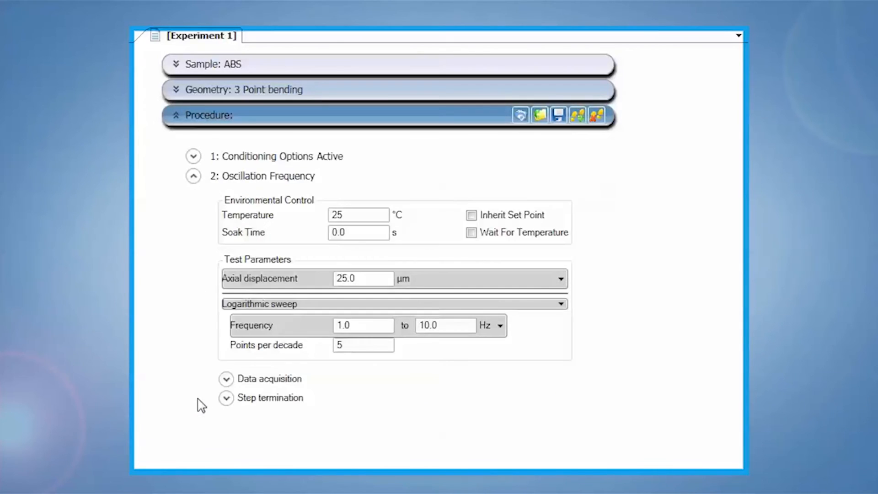
click(324, 176)
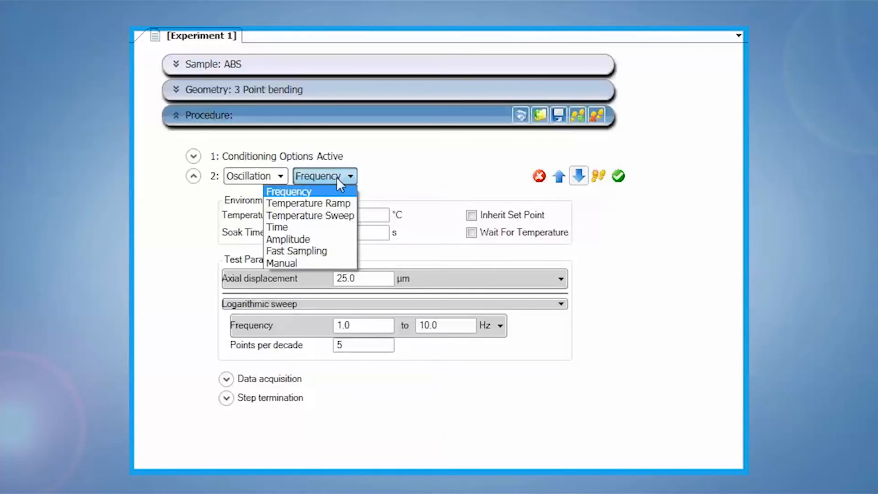